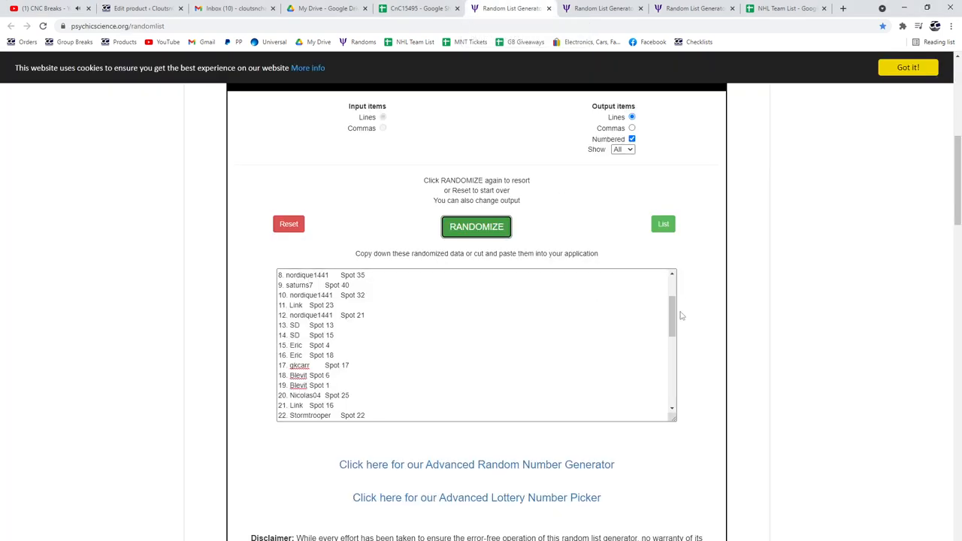
# Step: Reshuffle the names-and-spots list twice and bring the result to the spreadsheet
pyautogui.click(476, 226)
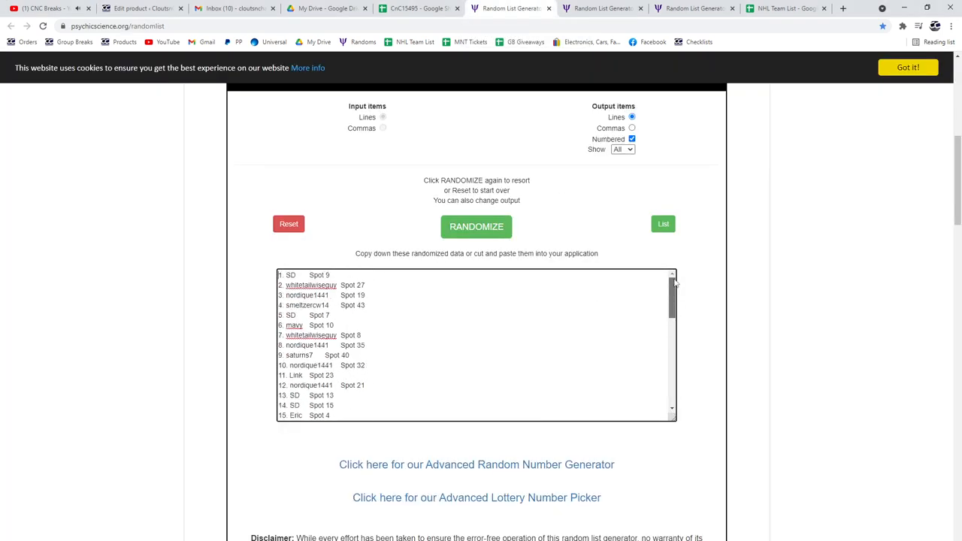
pyautogui.click(476, 226)
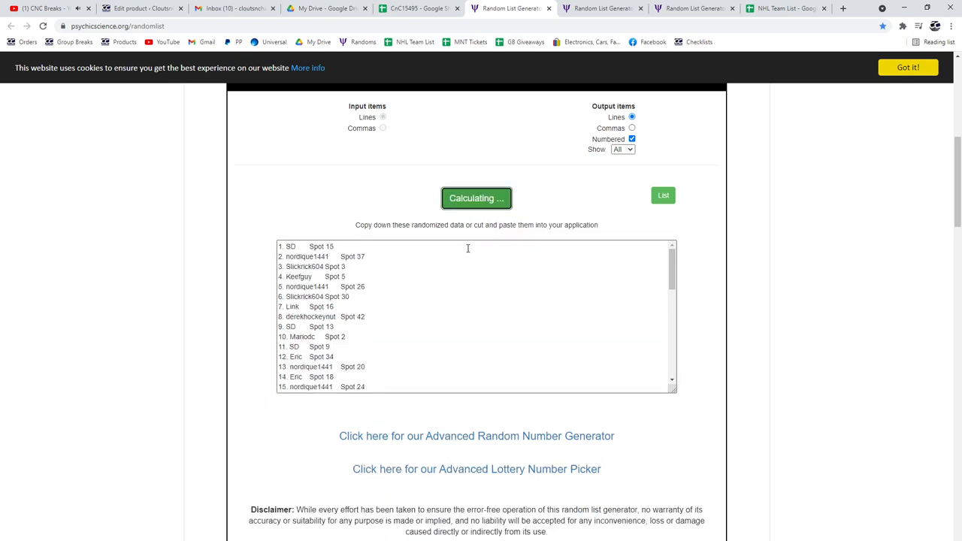
pyautogui.click(476, 198)
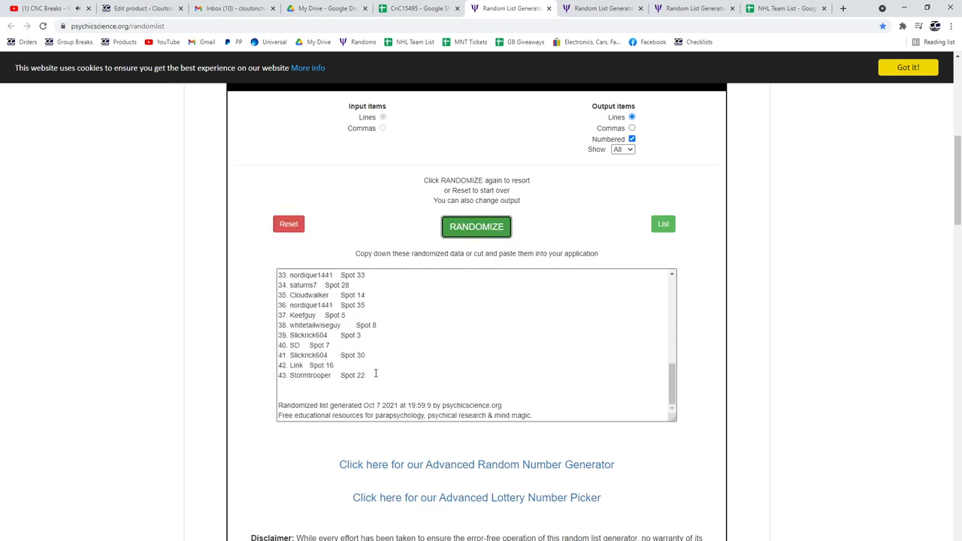
pyautogui.click(419, 8)
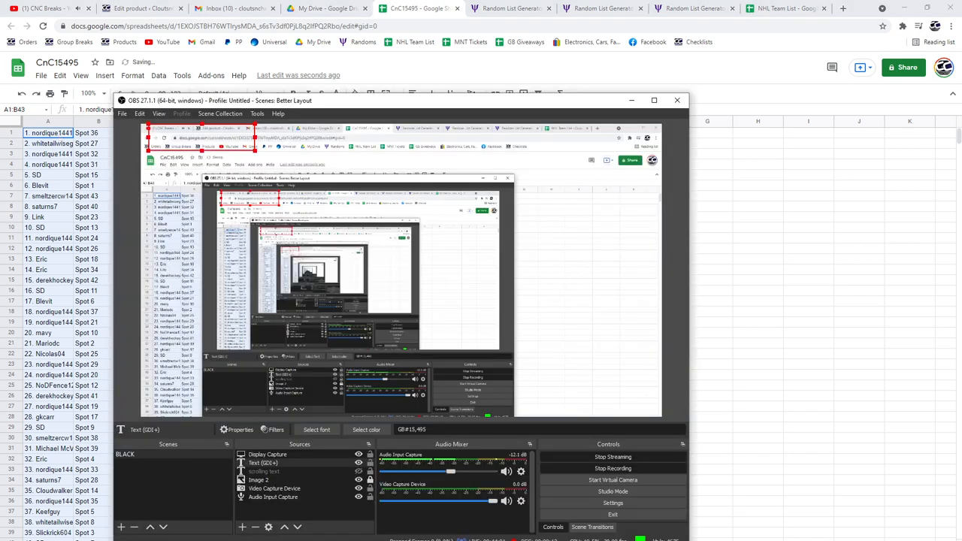
pyautogui.click(677, 100)
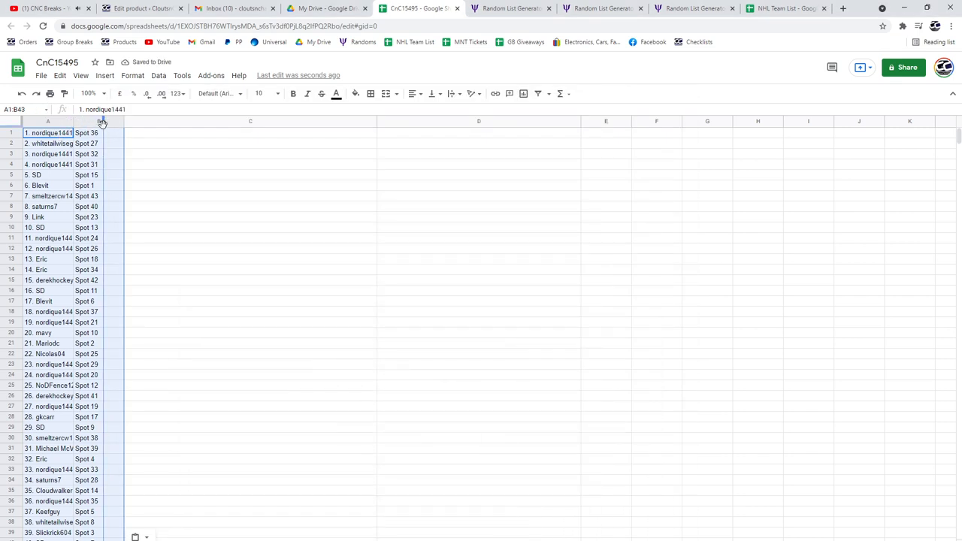
# Step: Reshuffle the base-card list and bring the shuffled cards to the spreadsheet
pyautogui.click(601, 8)
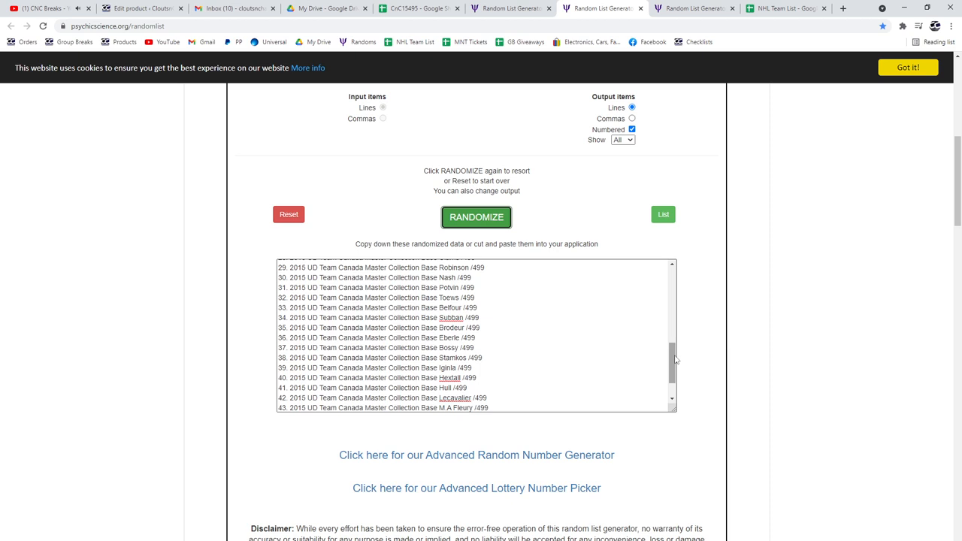
pyautogui.click(476, 218)
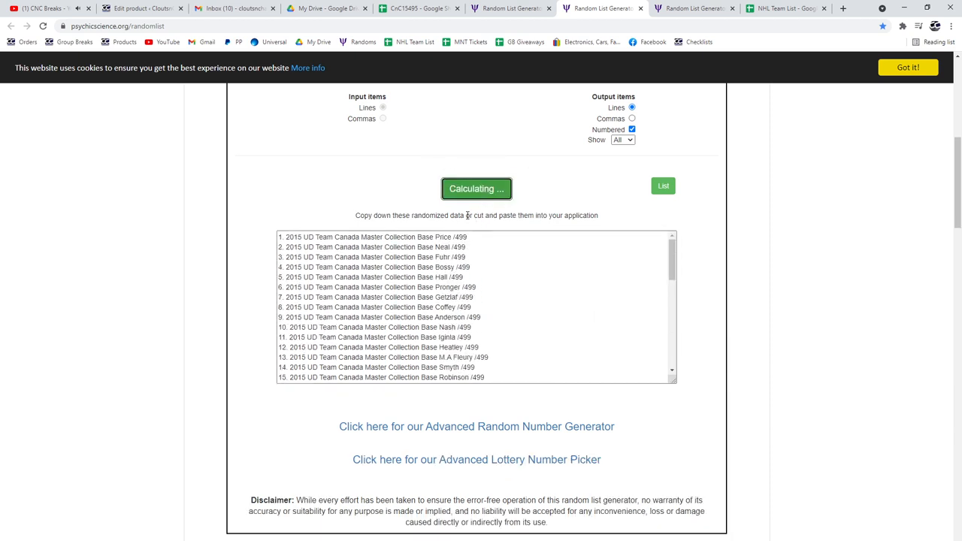
pyautogui.click(476, 189)
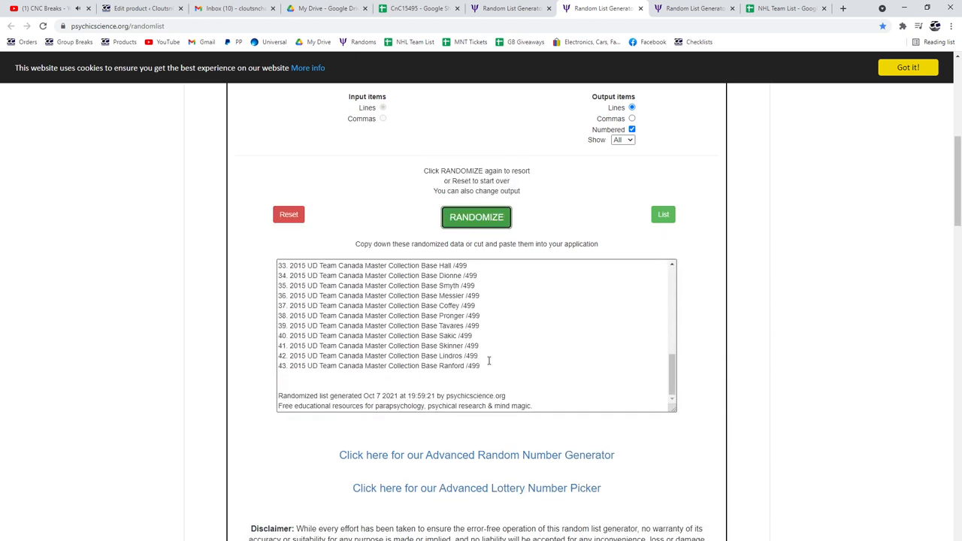
pyautogui.click(419, 8)
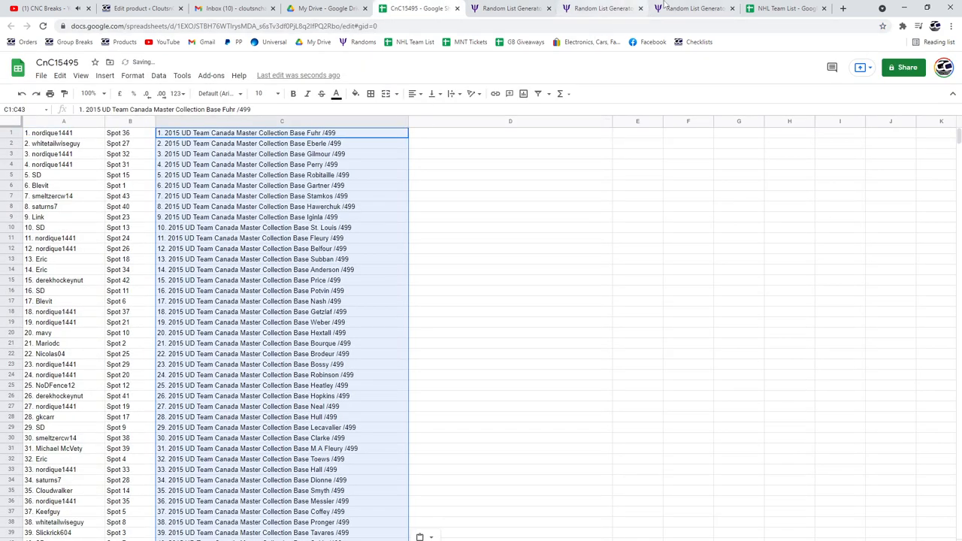
# Step: Reshuffle the hit-card list and select all shuffled hit cards for copying
pyautogui.click(691, 8)
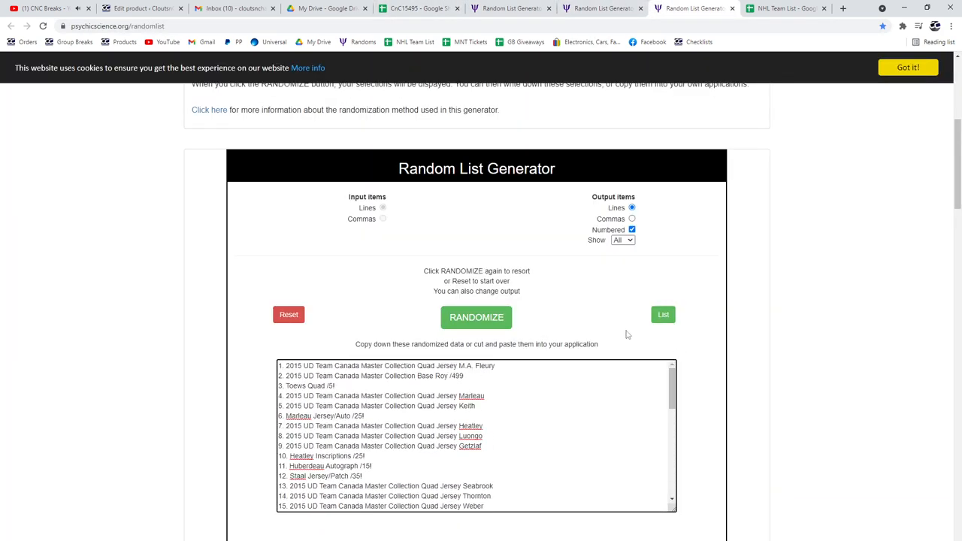
pyautogui.click(477, 317)
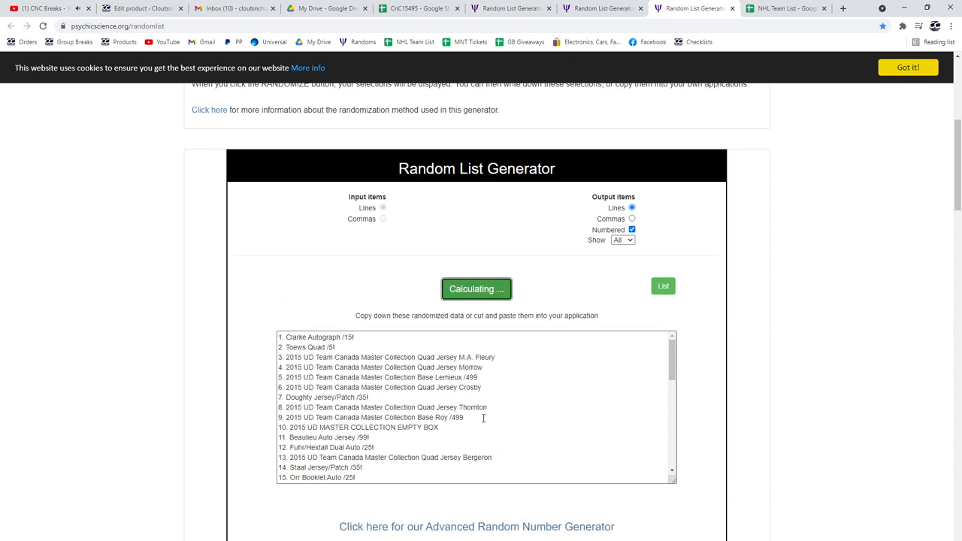
pyautogui.click(476, 289)
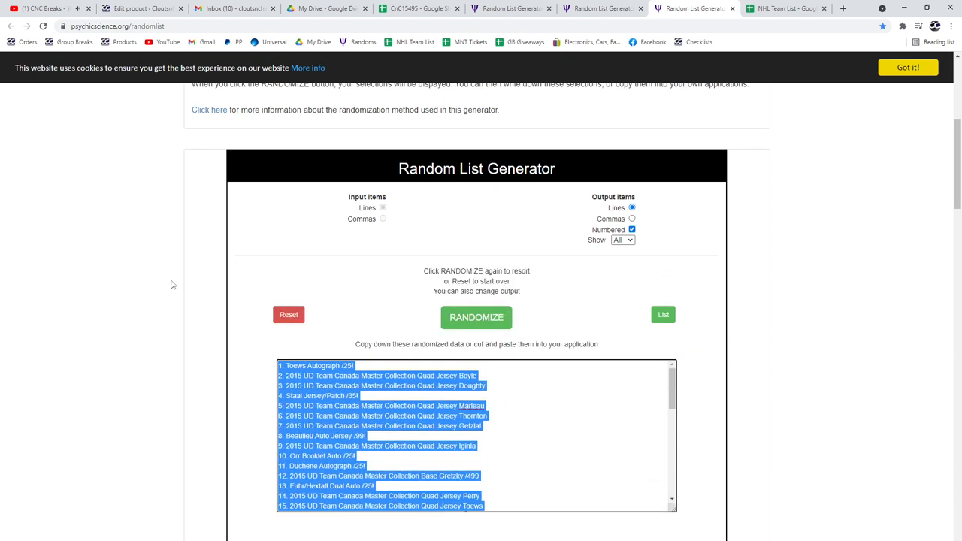
pyautogui.click(418, 8)
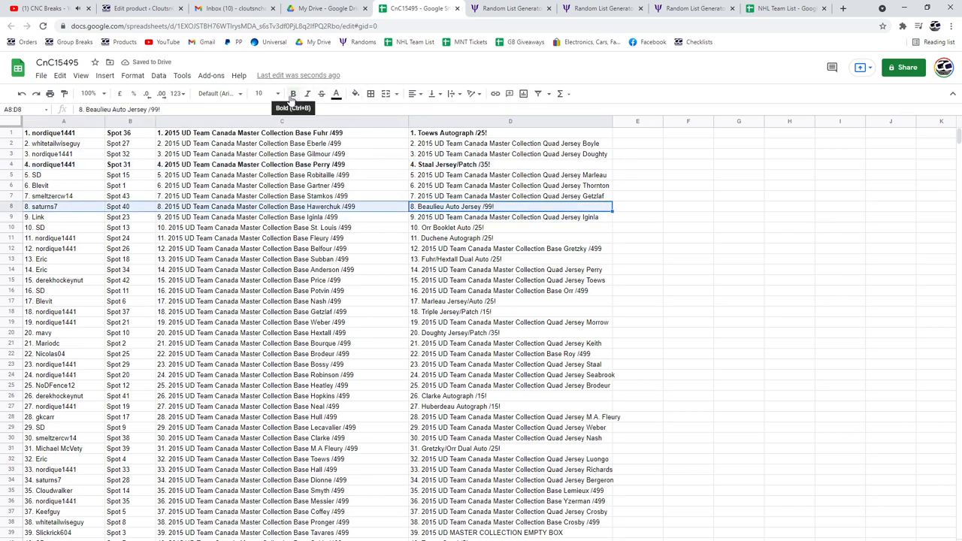
# Step: Bold hit rows 8, 10 and 13 across A:D, then select row 17's entries
pyautogui.click(511, 227)
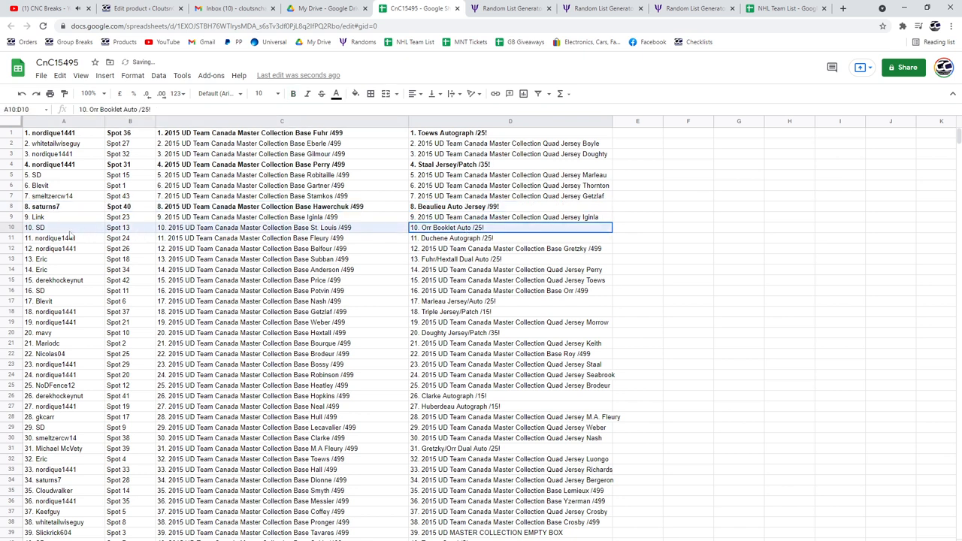
pyautogui.moveTo(293, 94)
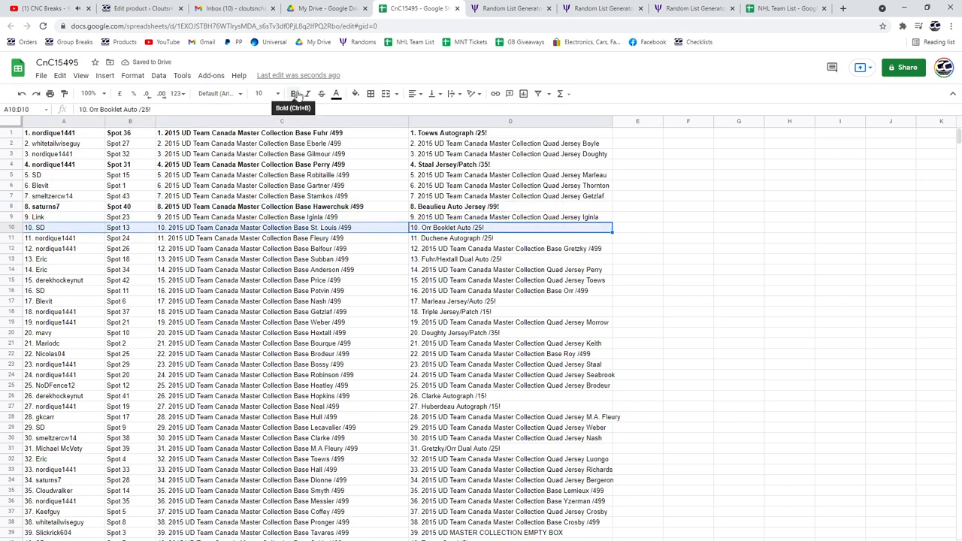
pyautogui.click(511, 238)
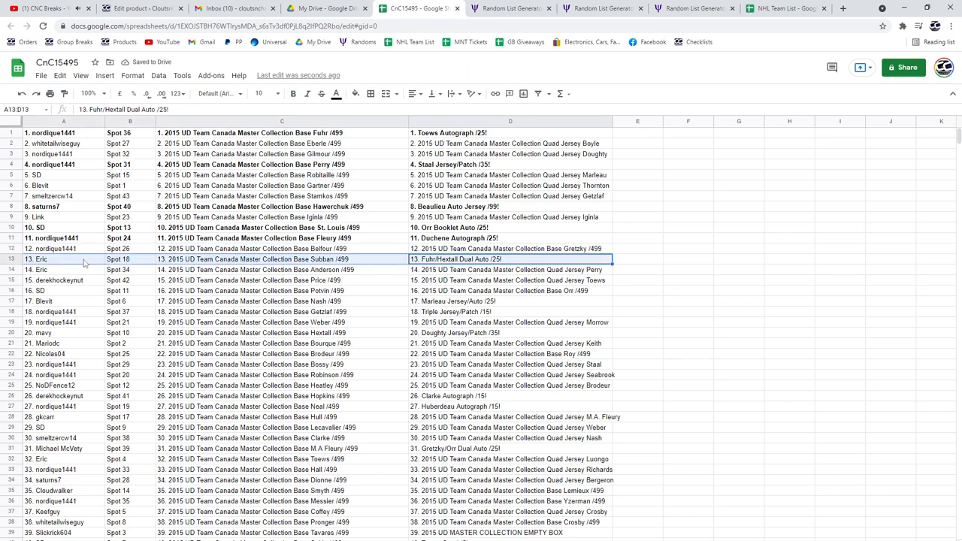
pyautogui.click(293, 93)
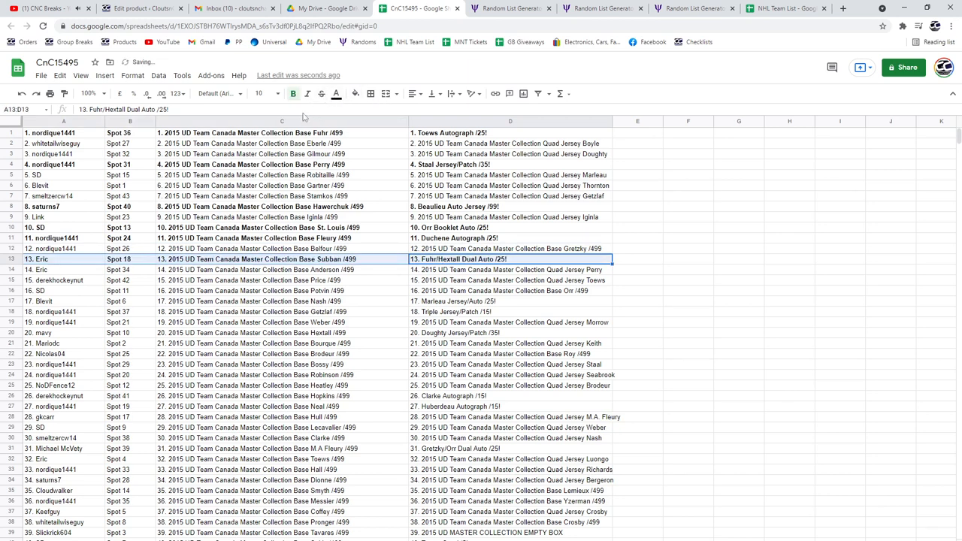
pyautogui.click(510, 301)
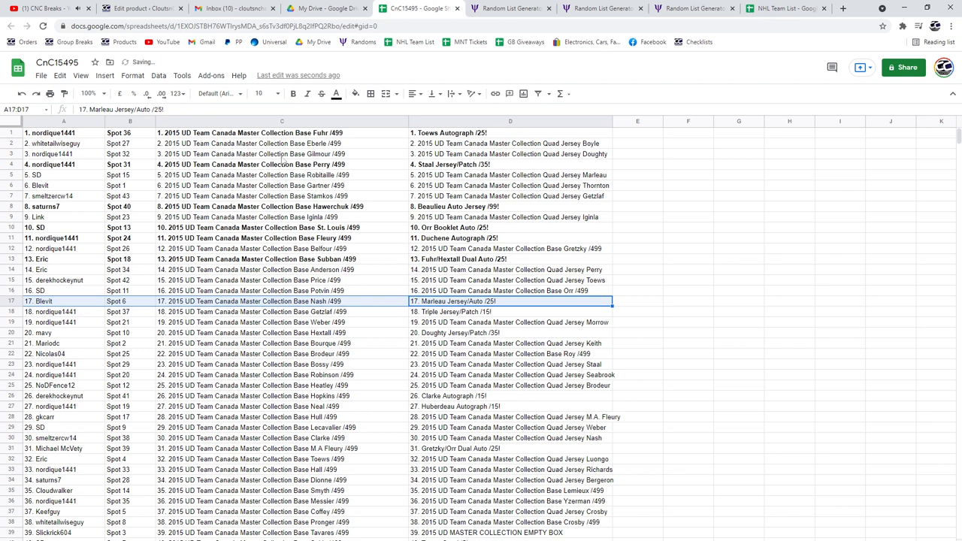
pyautogui.moveTo(292, 94)
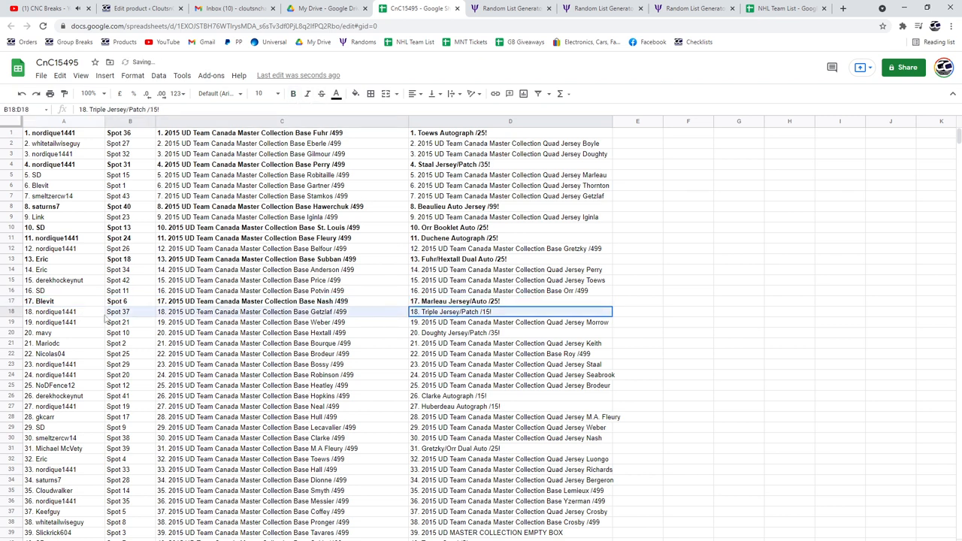
# Step: Bold the lower hit rows, including rows 18, 31 and 40, across A:D
pyautogui.click(292, 93)
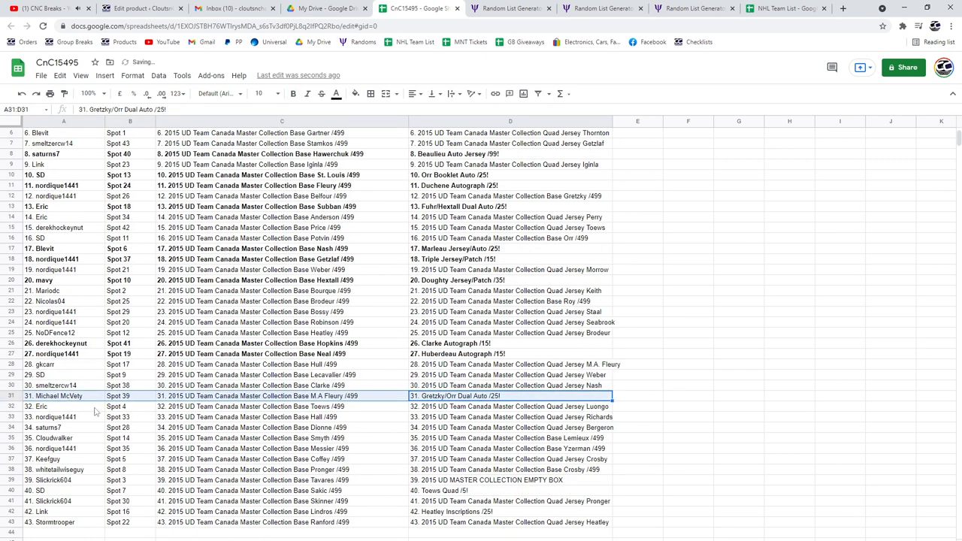
pyautogui.click(293, 93)
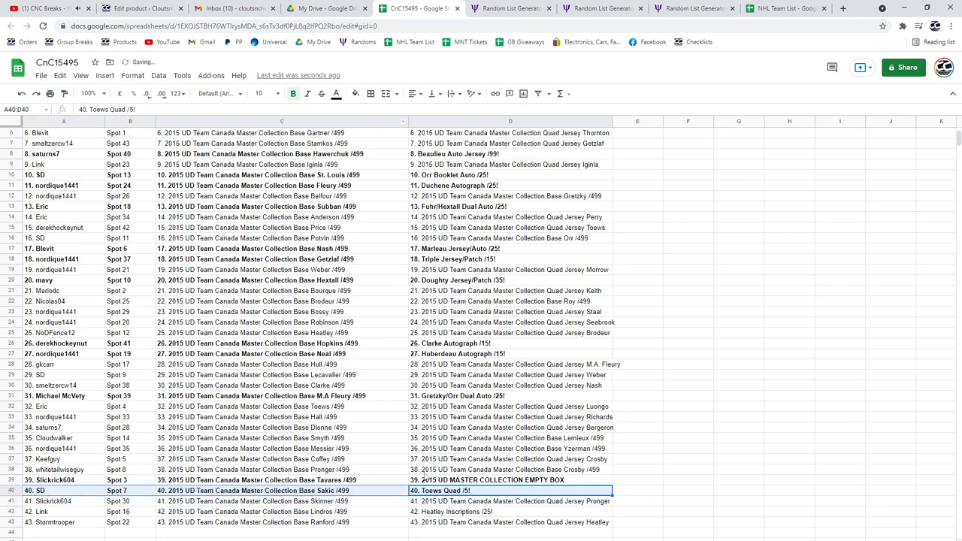
pyautogui.click(510, 512)
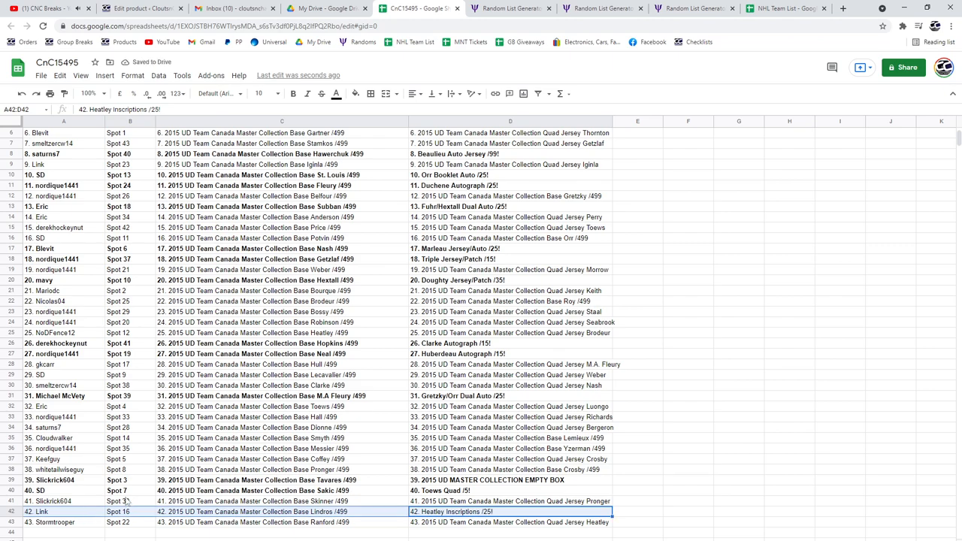